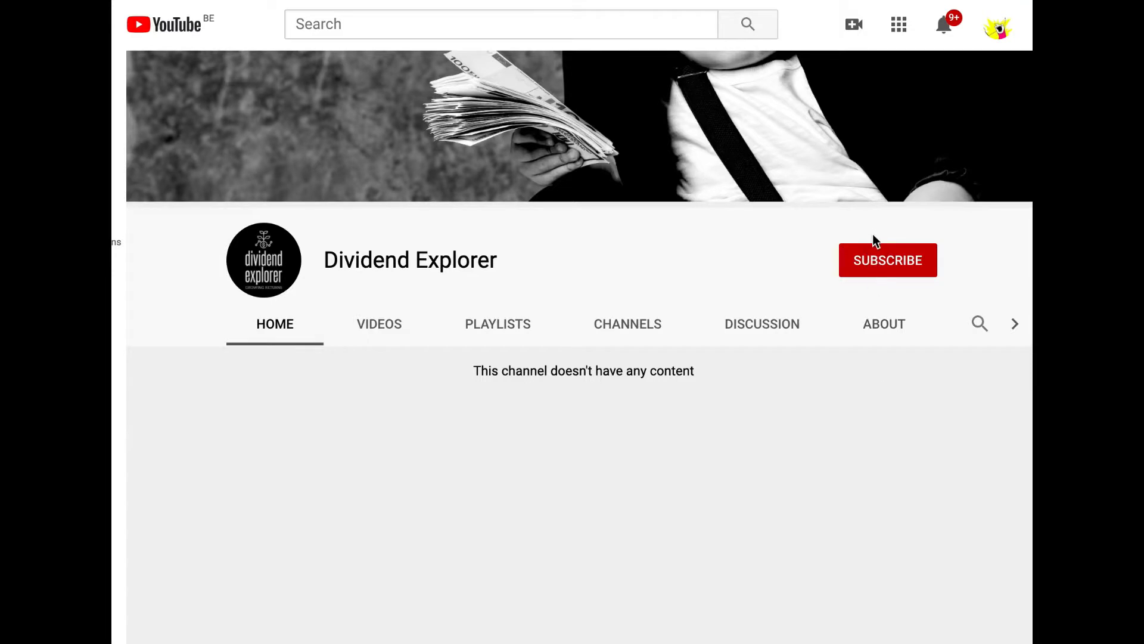
Subscribe to the Dividend Explorer channel from its channel page.
left_click(887, 260)
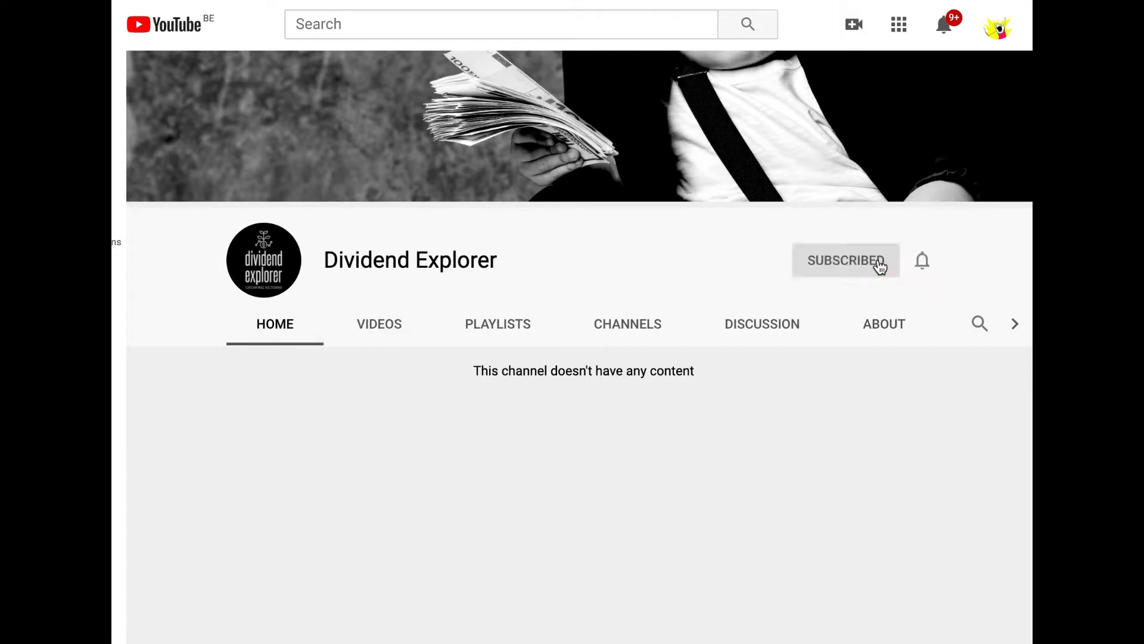
left_click(921, 259)
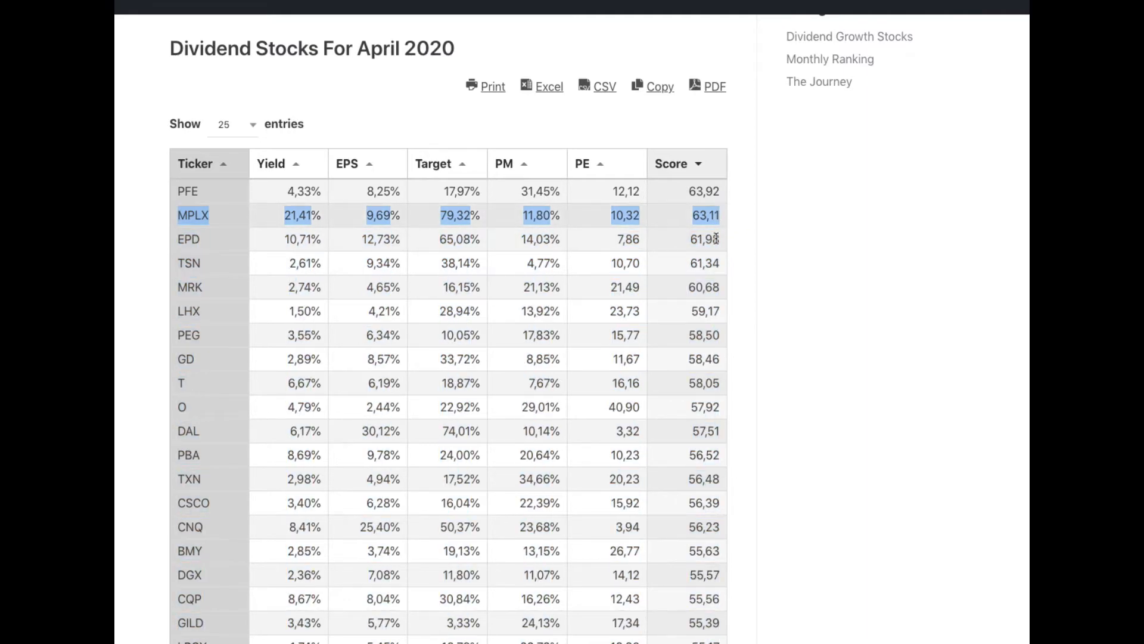
Scroll through the buy plan below the ranking table and back to the top of the post.
scroll("down", 3)
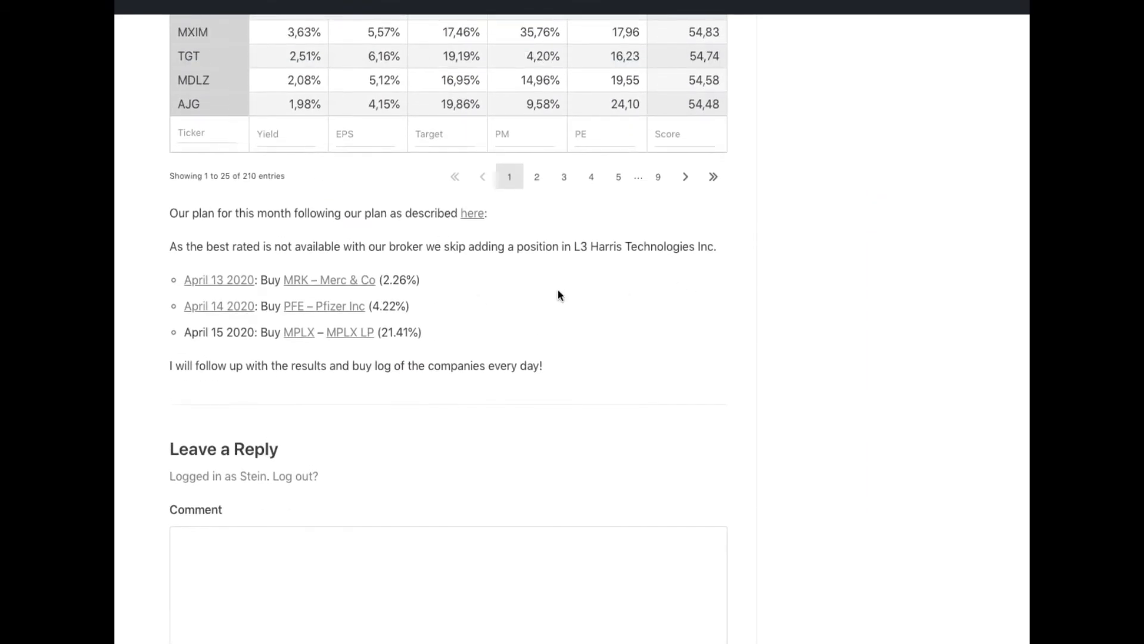
mouse_move(427, 302)
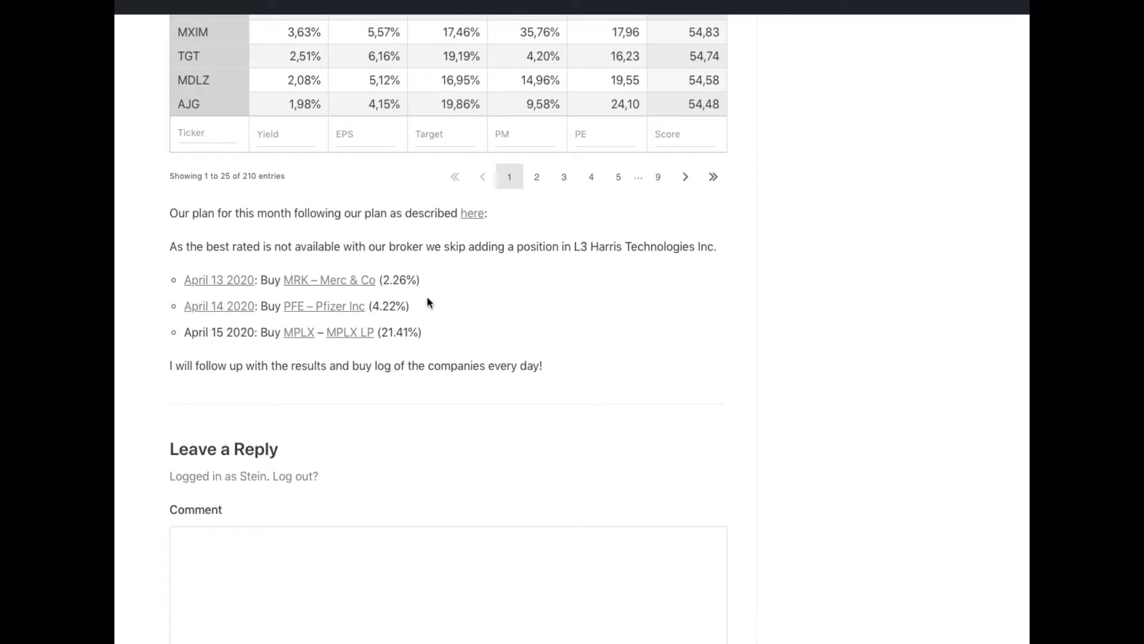
scroll("up", 3)
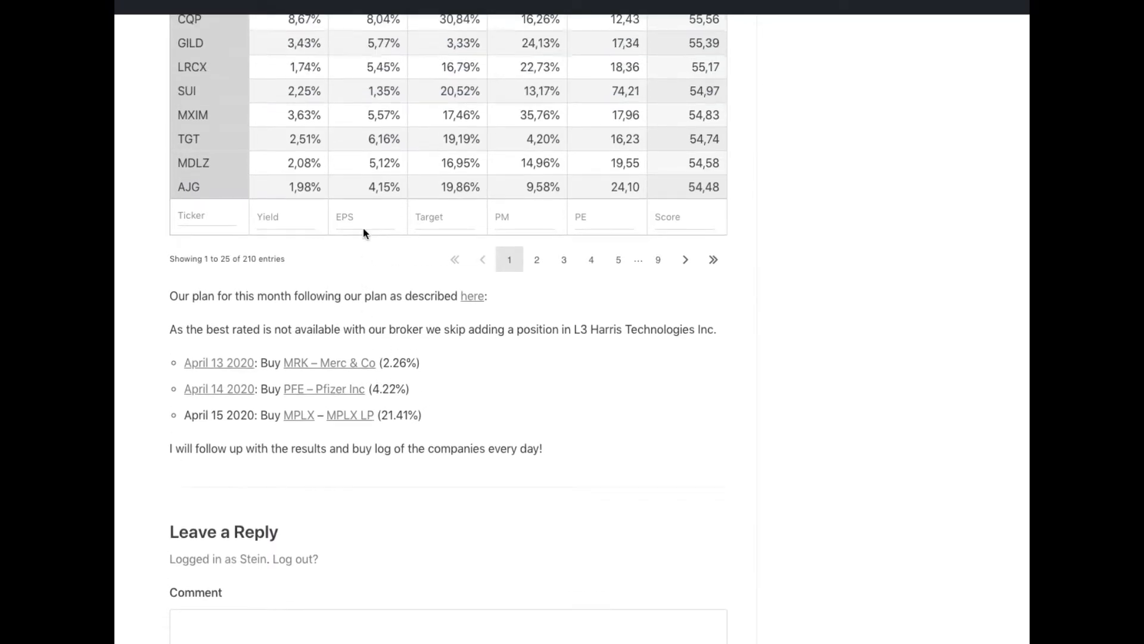
scroll("up", 3)
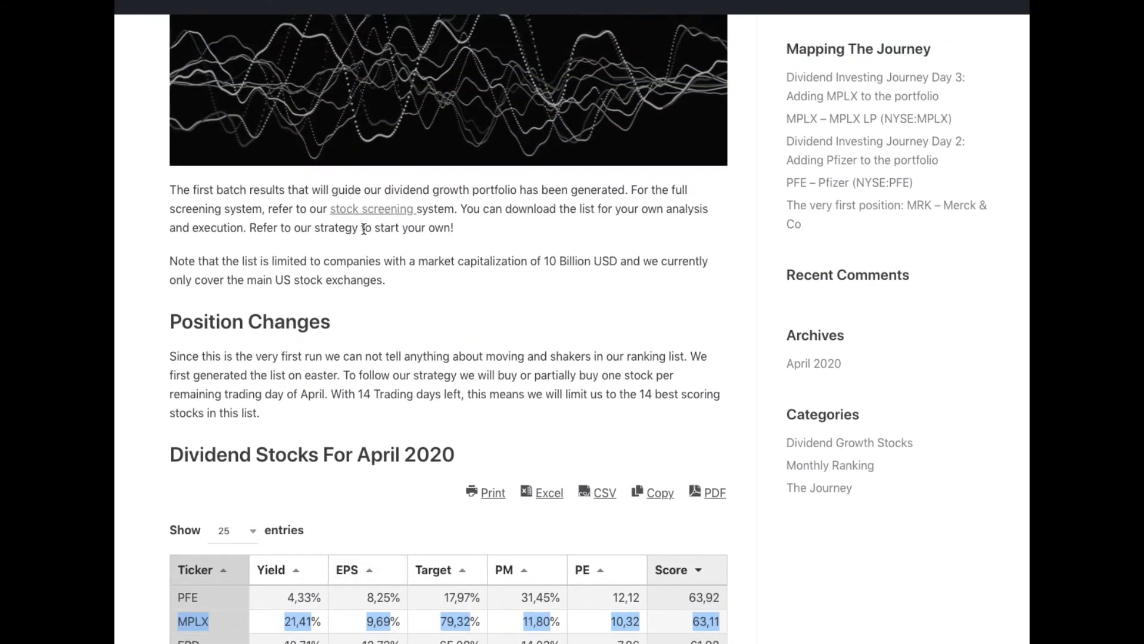
scroll("down", 3)
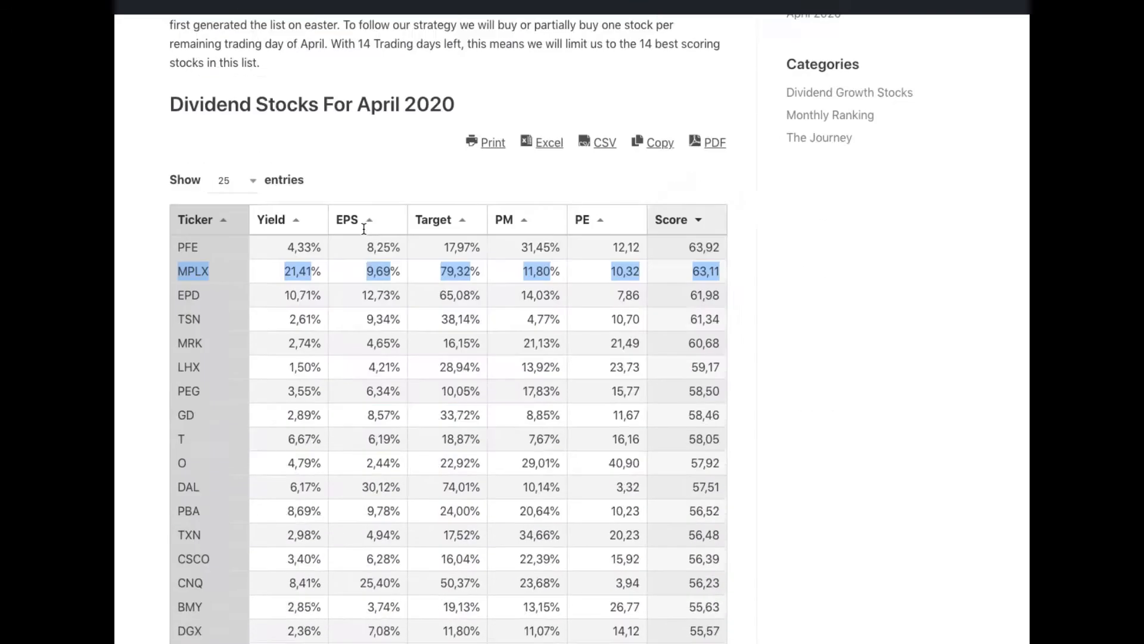
scroll("down", 3)
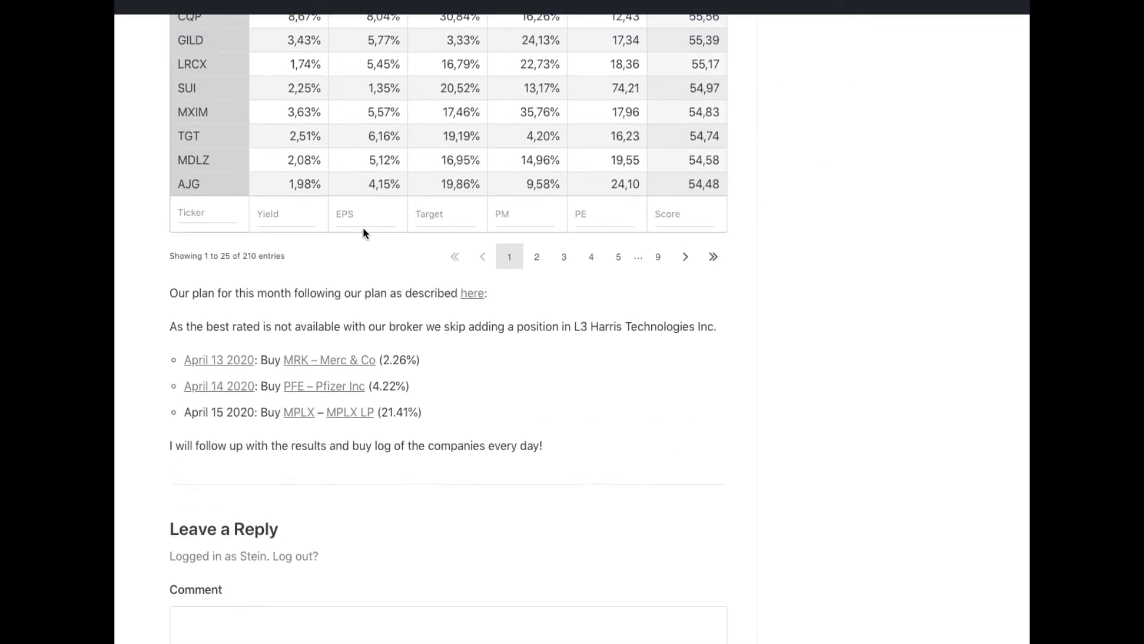
mouse_move(250, 310)
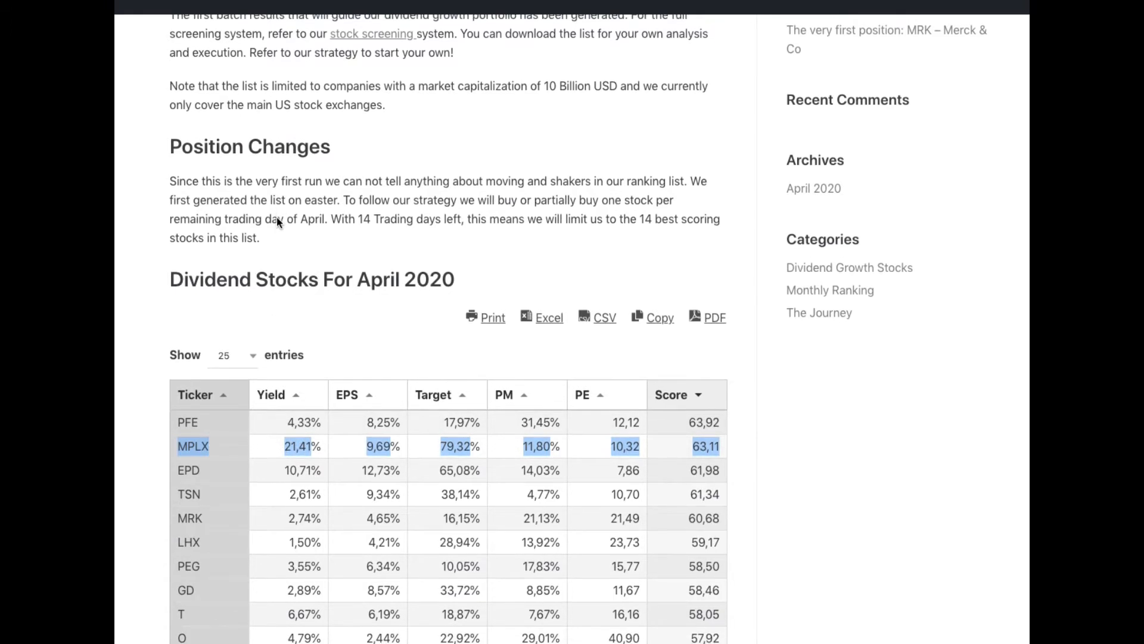
scroll("down", 3)
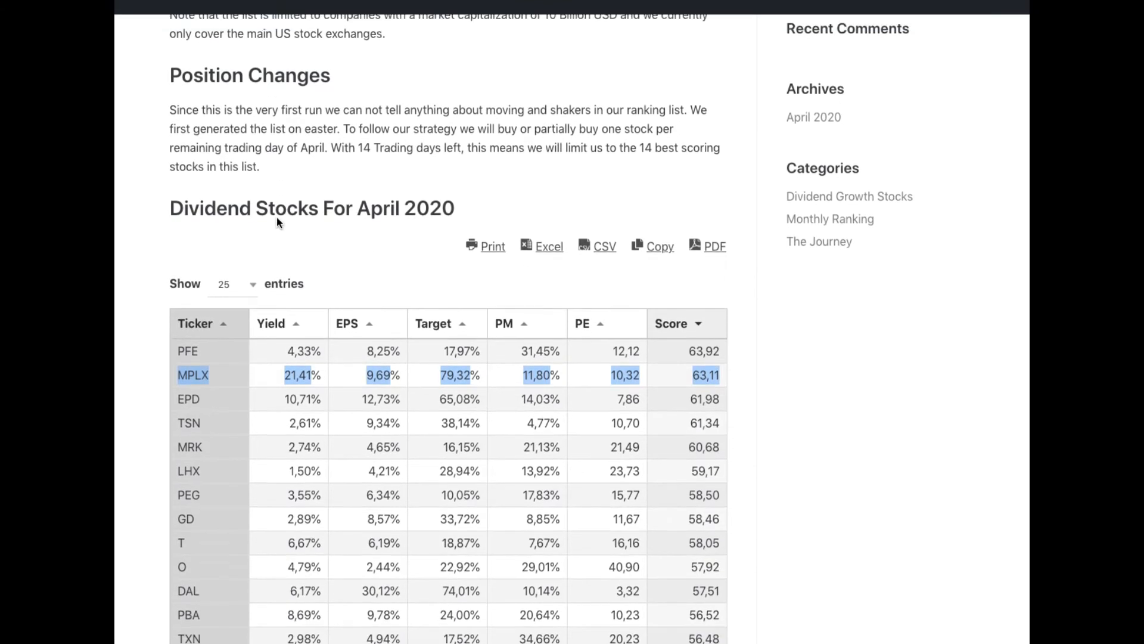
scroll("down", 3)
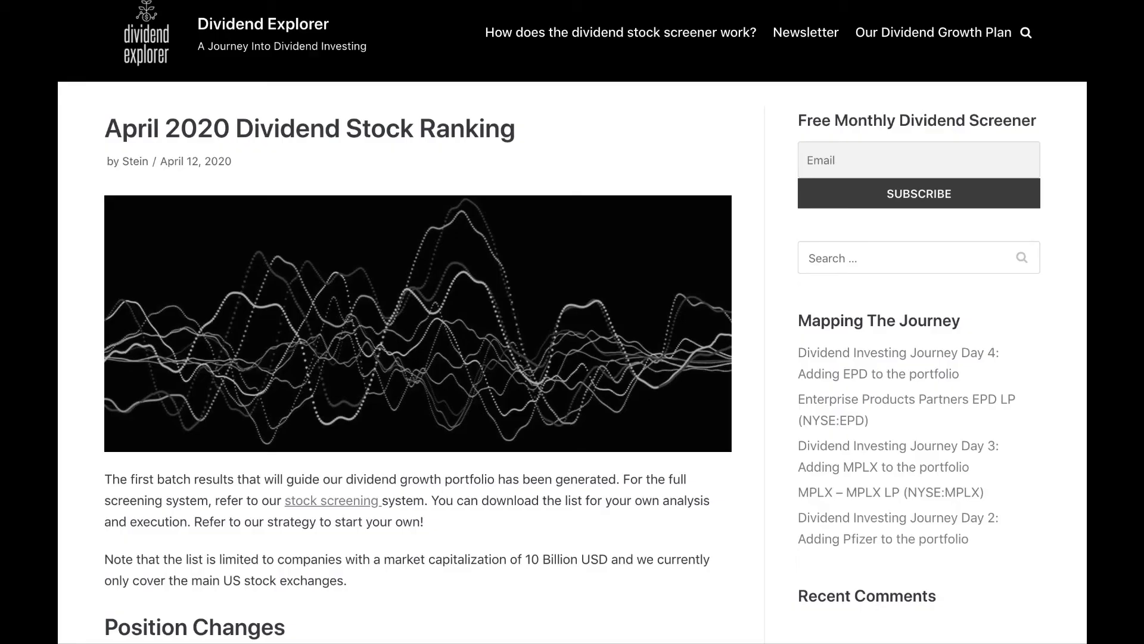
Scroll to the ranking table and highlight EPD's 10,71% yield value.
scroll("down", 3)
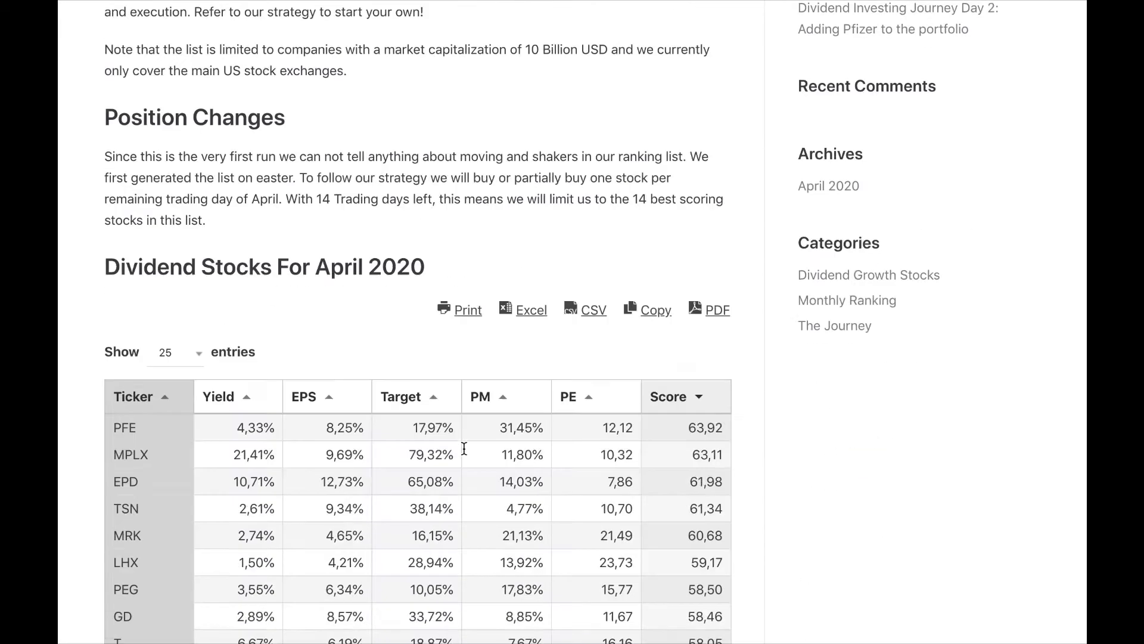
scroll("down", 3)
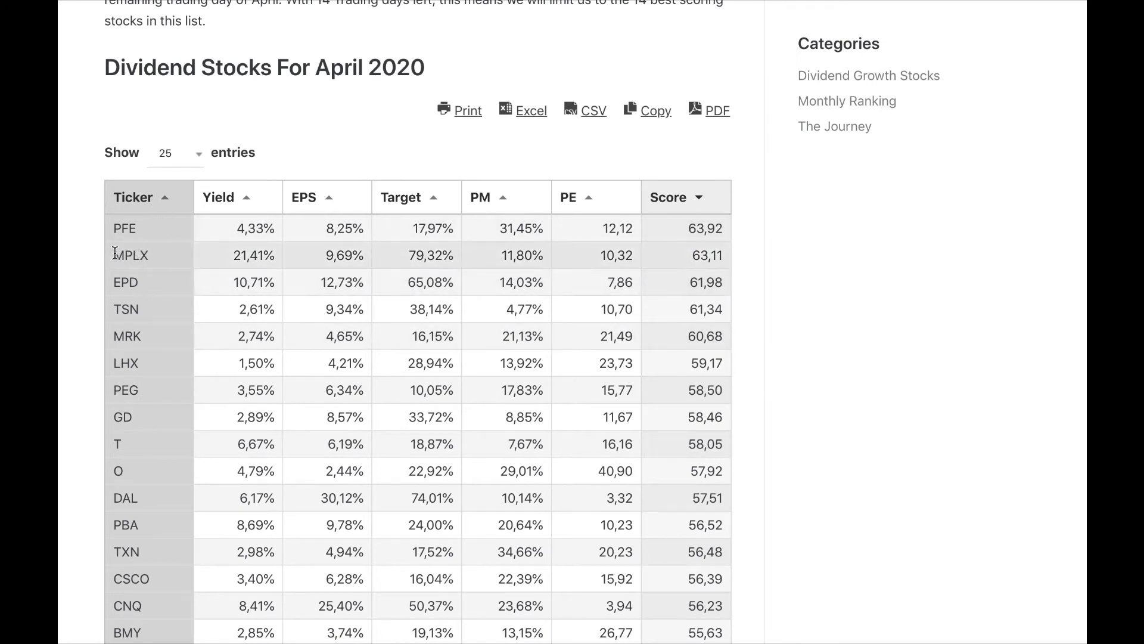
double_click(131, 255)
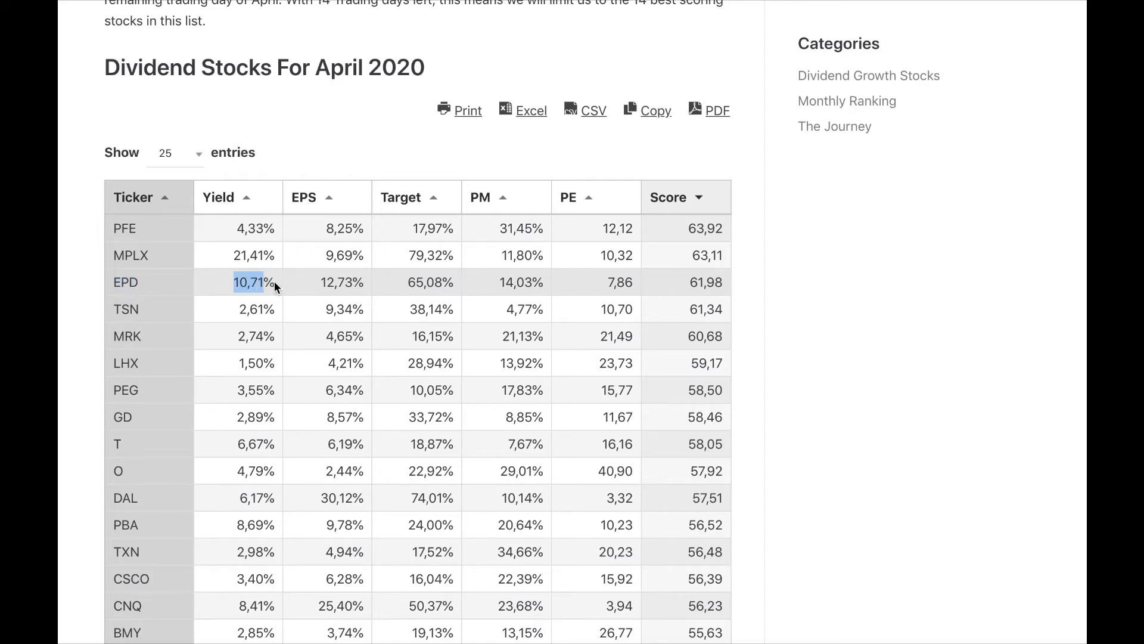
mouse_move(377, 286)
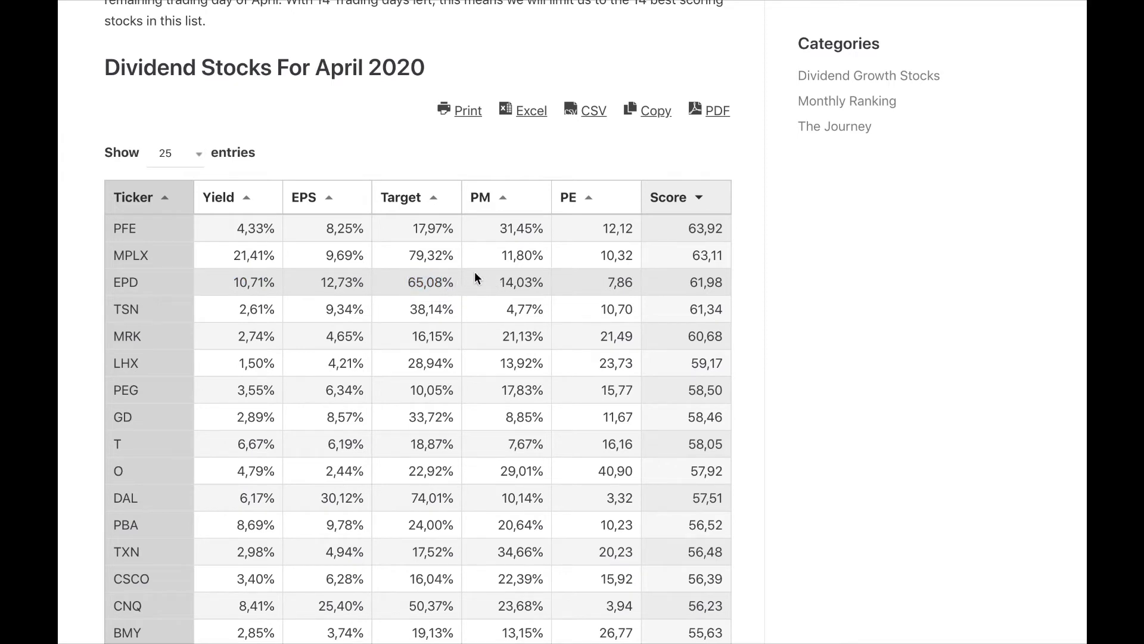
mouse_move(455, 282)
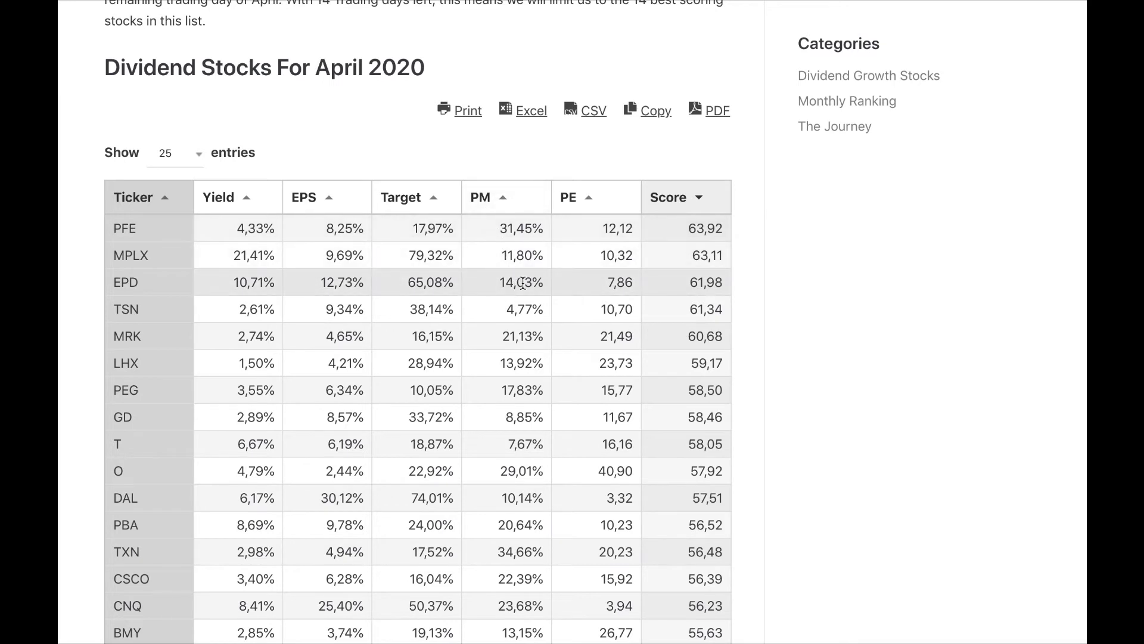
mouse_move(650, 280)
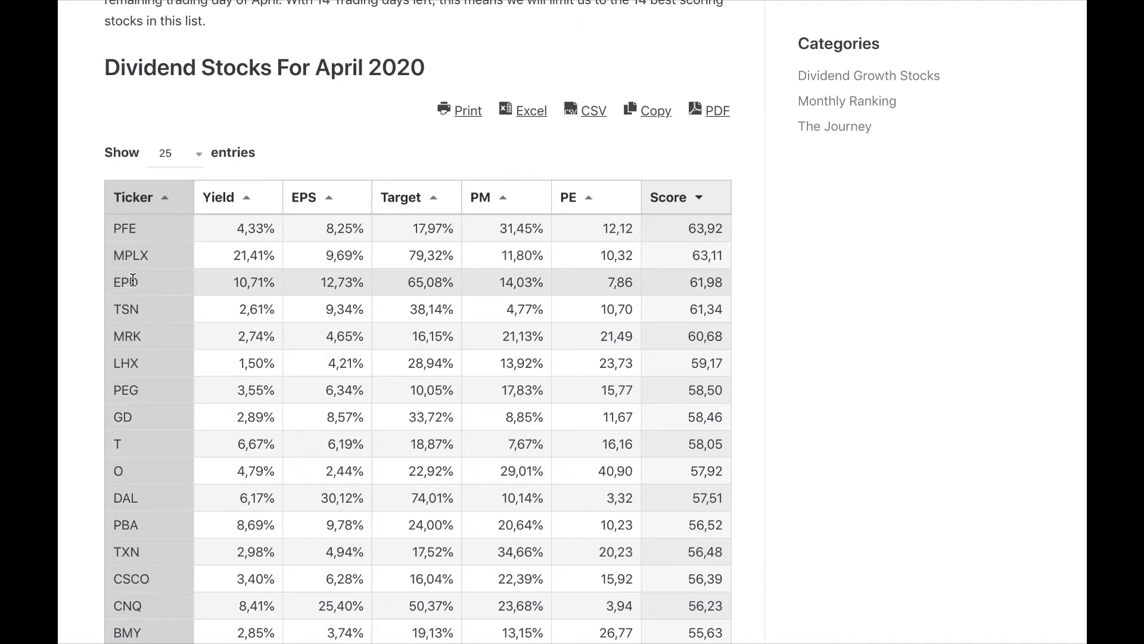
mouse_move(133, 290)
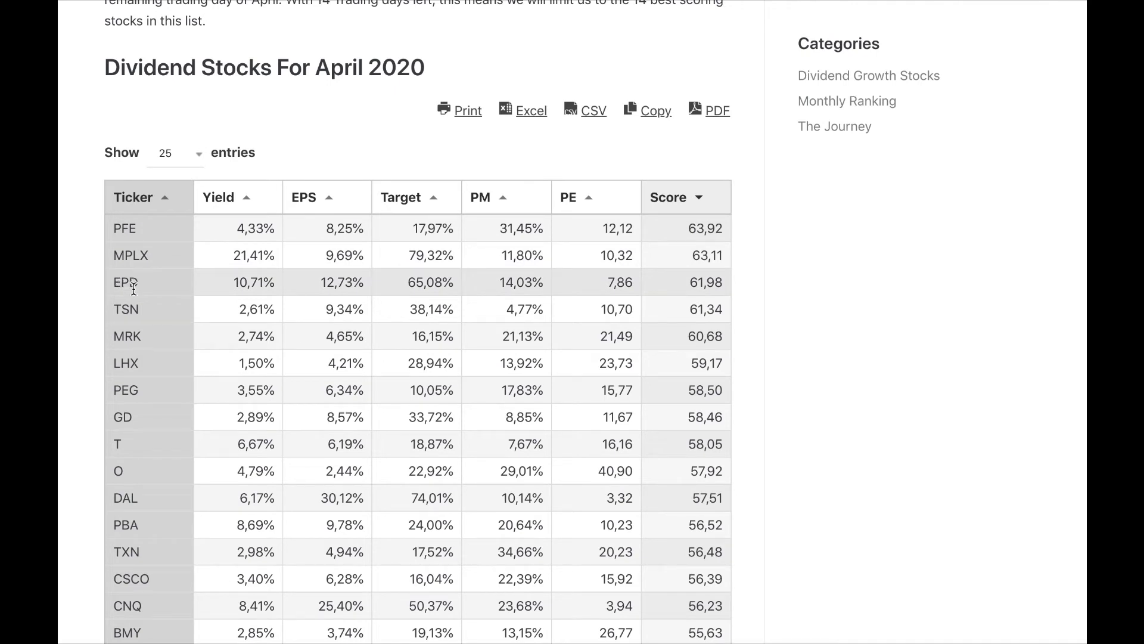
Scroll down to 'Our plan for this month' listing the MRK, PFE, MPLX, EPD and T buys.
scroll("down", 3)
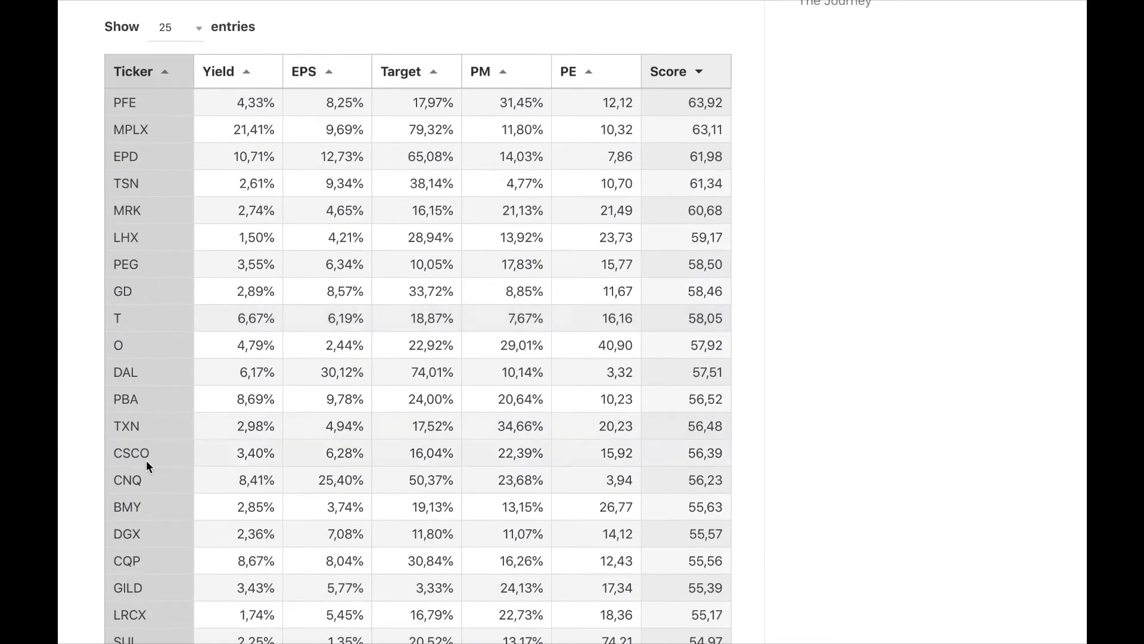
scroll("down", 3)
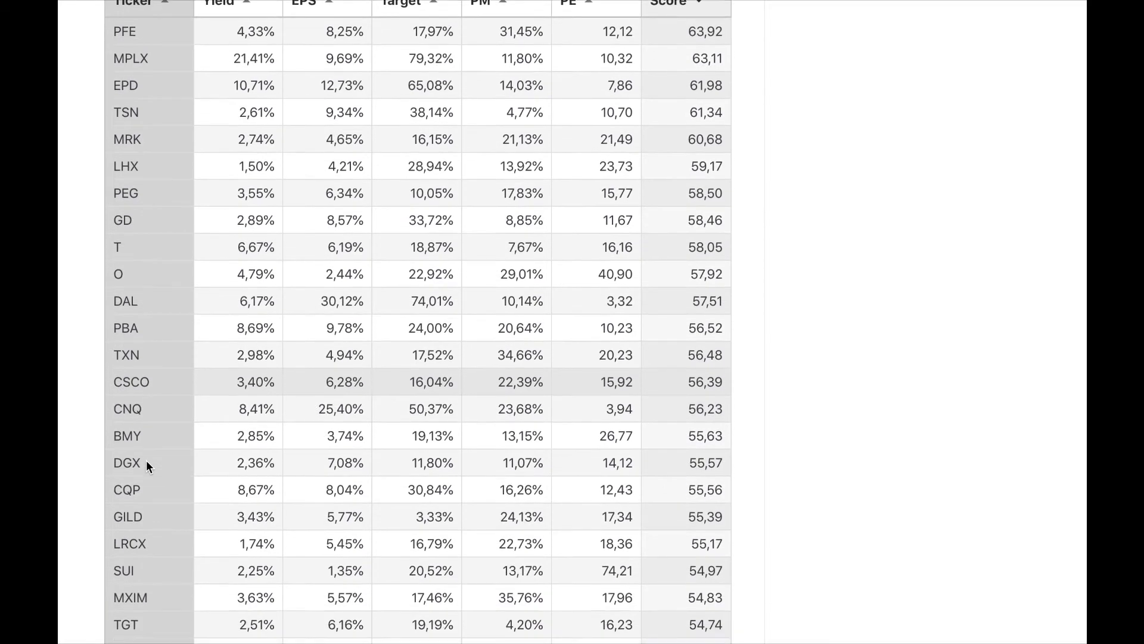
scroll("down", 3)
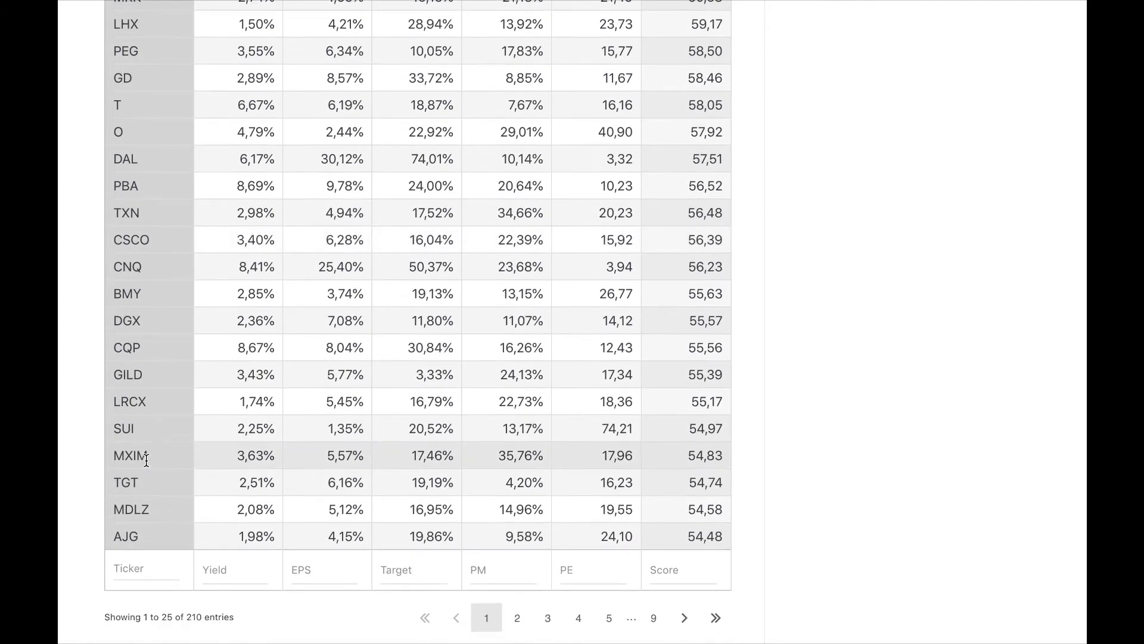
scroll("down", 3)
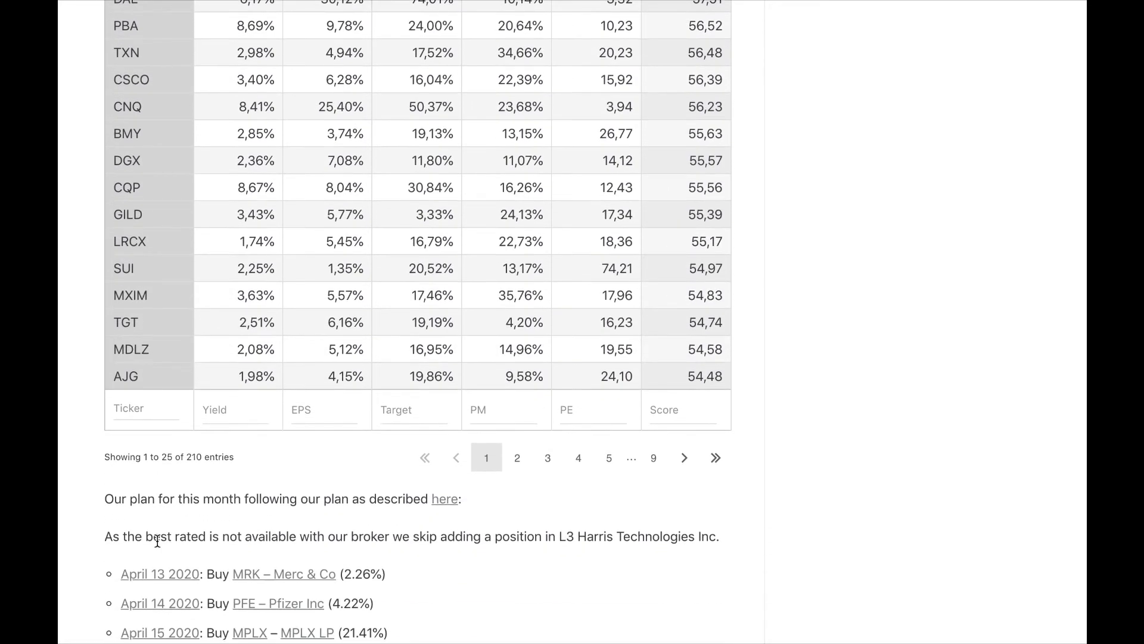
scroll("down", 3)
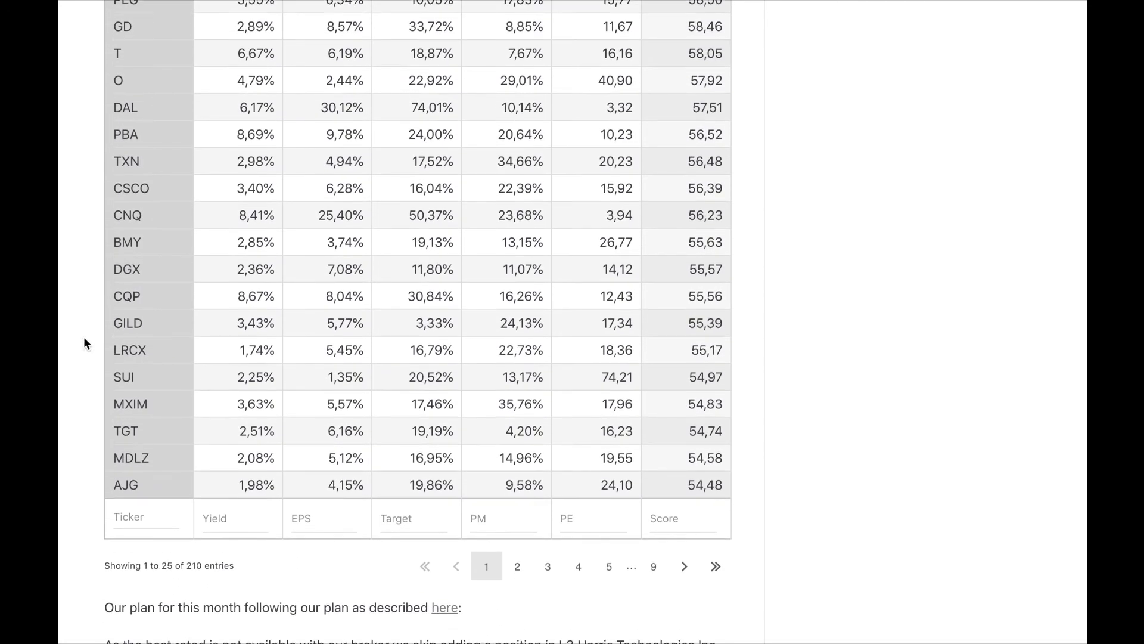
scroll("down", 3)
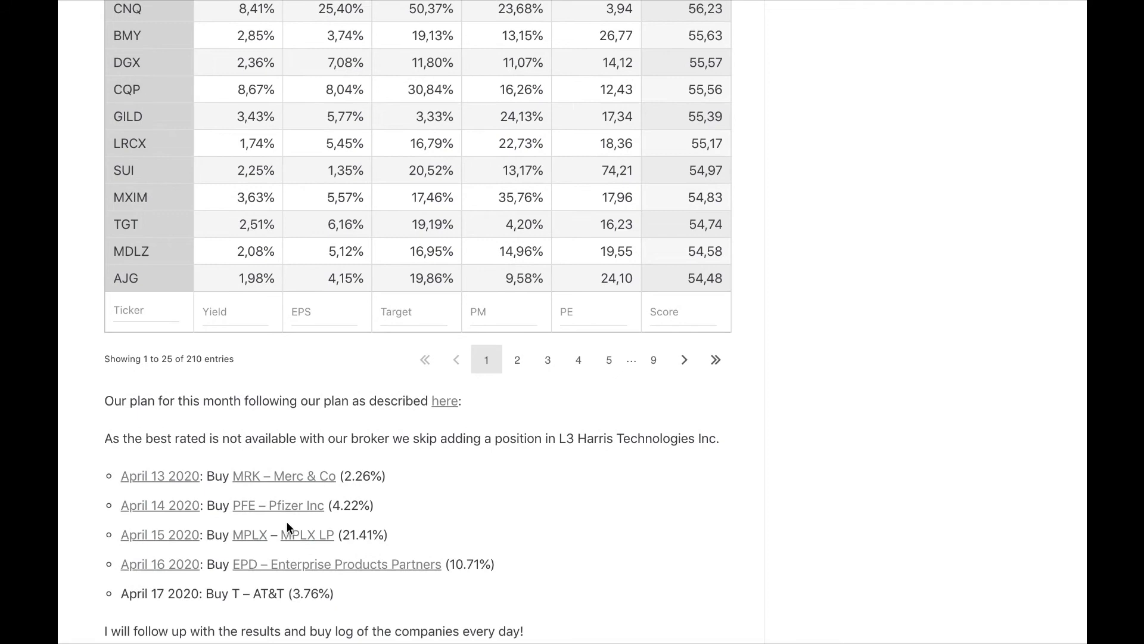
mouse_move(288, 266)
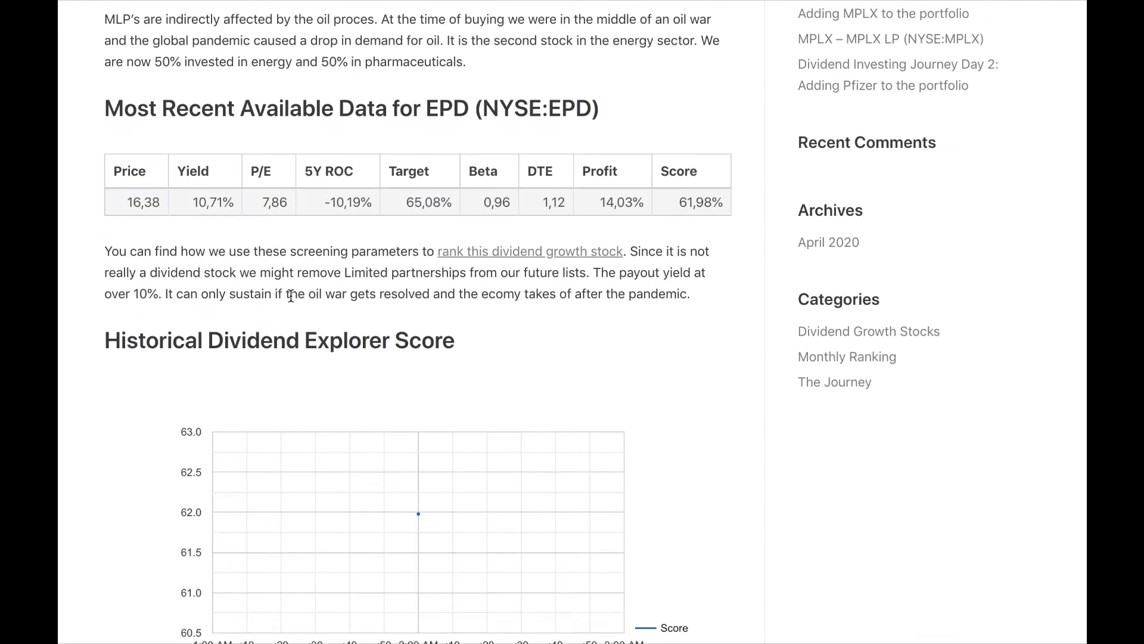
Scroll through the EPD post's data table, dividend charts and transaction history showing 3 shares at 15,39 USD.
scroll("down", 3)
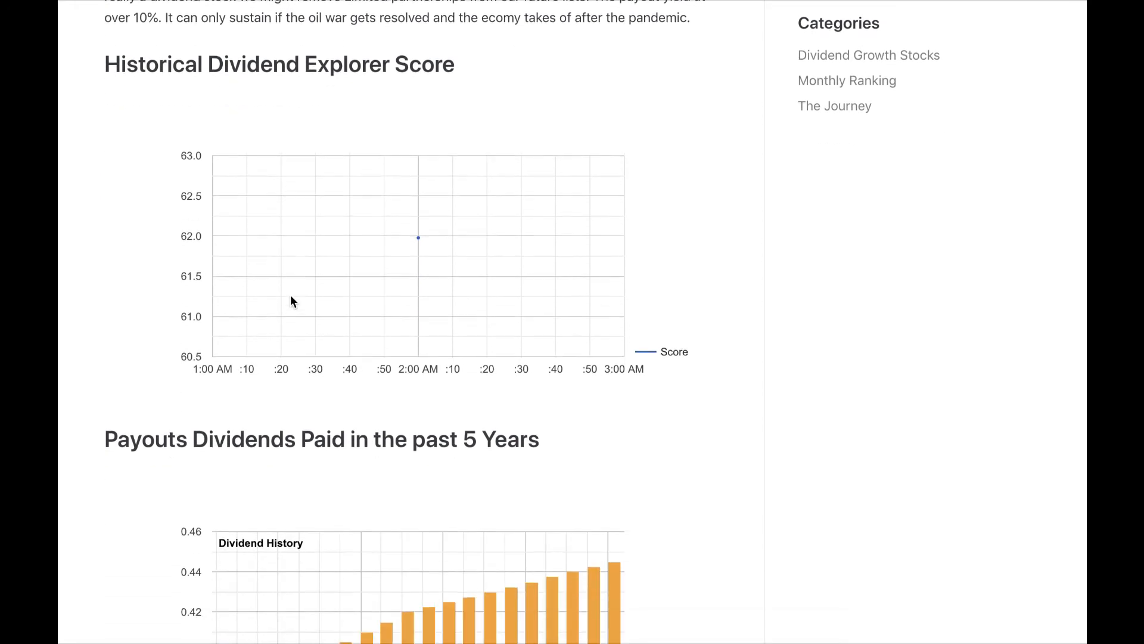
scroll("down", 3)
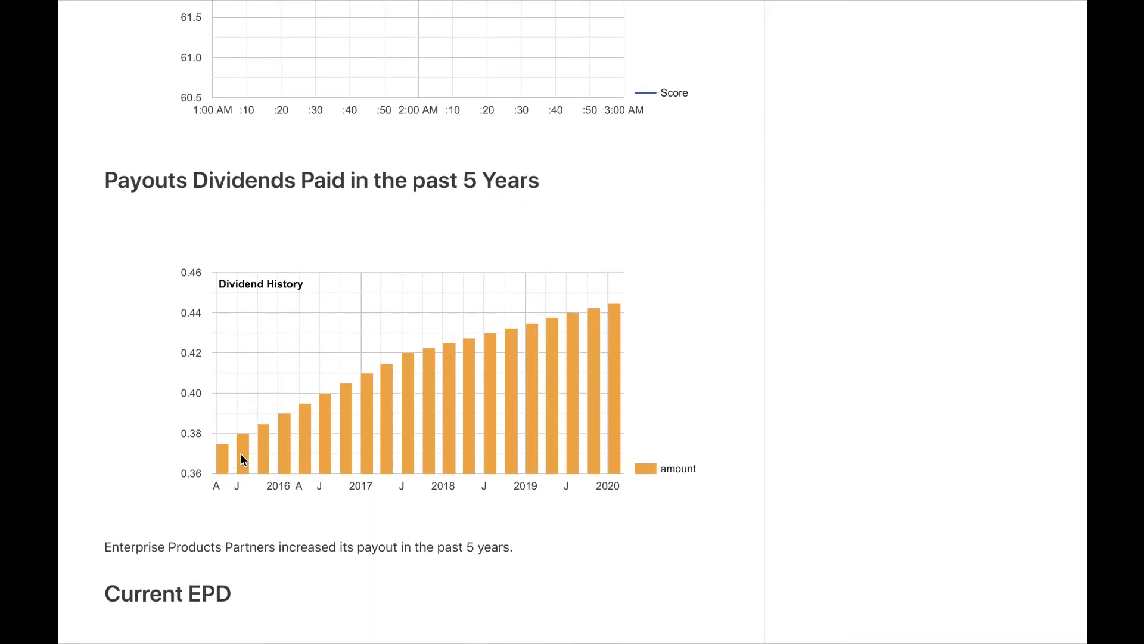
mouse_move(642, 413)
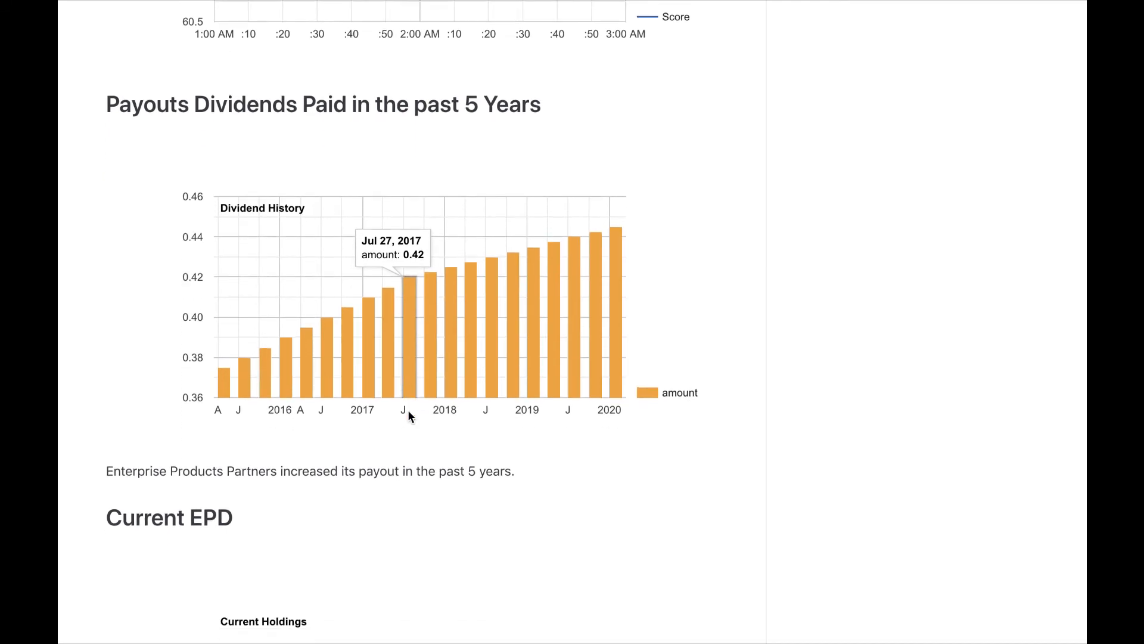
scroll("down", 3)
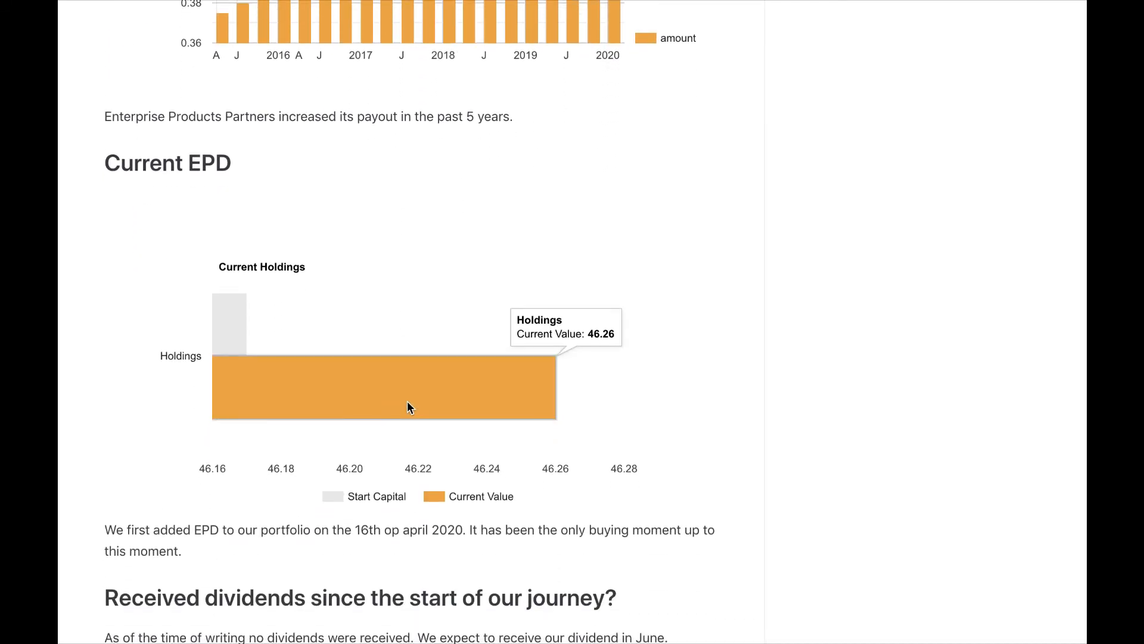
scroll("down", 3)
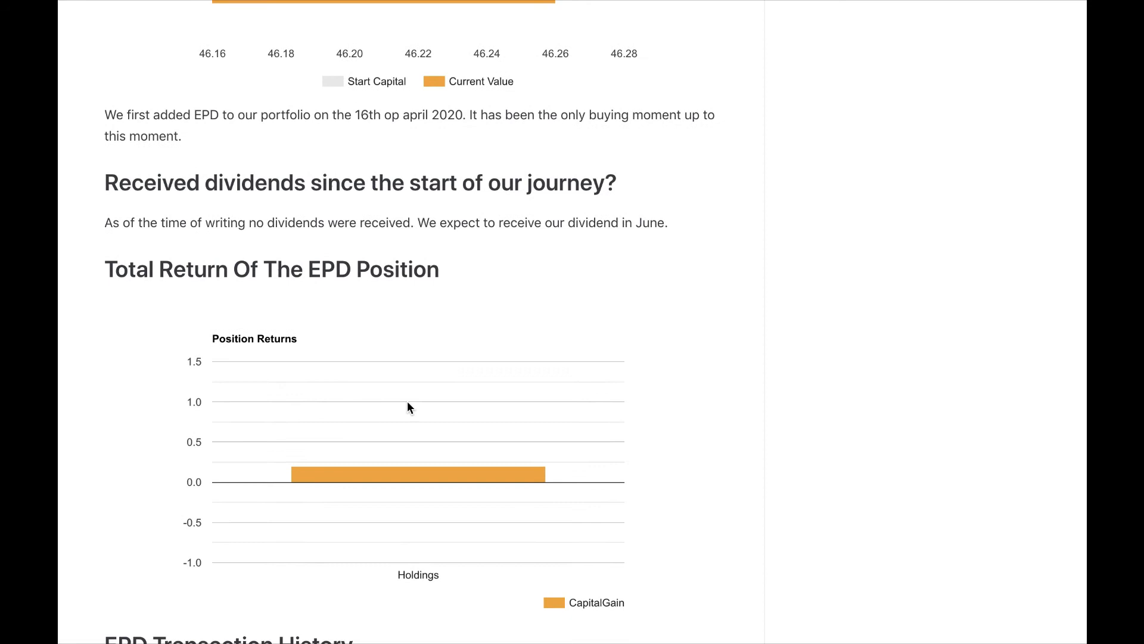
scroll("down", 3)
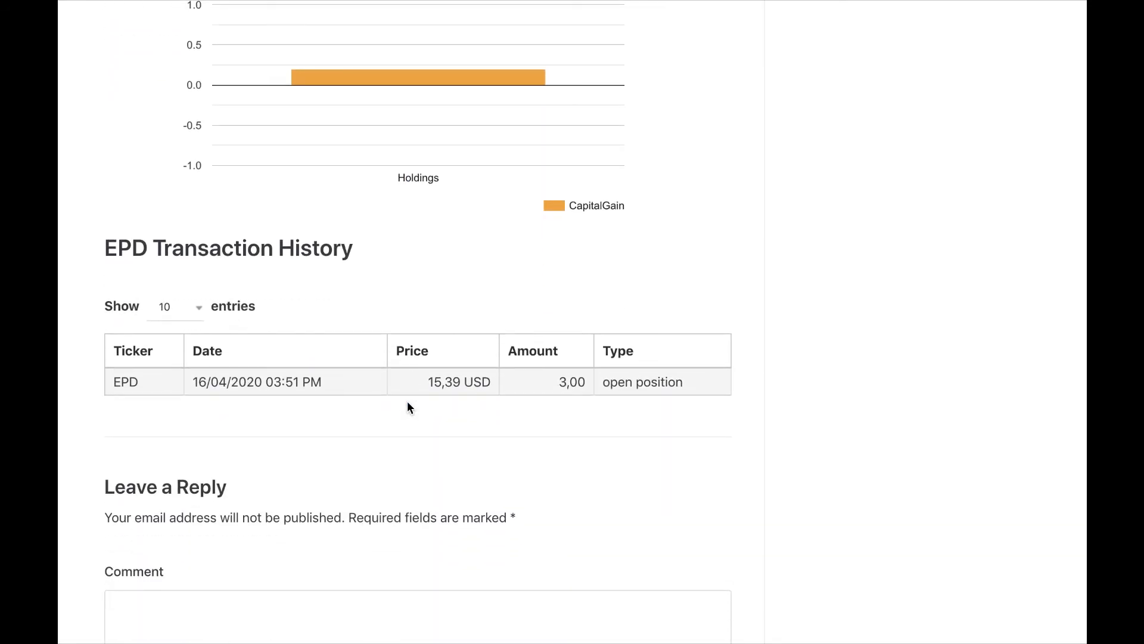
scroll("down", 3)
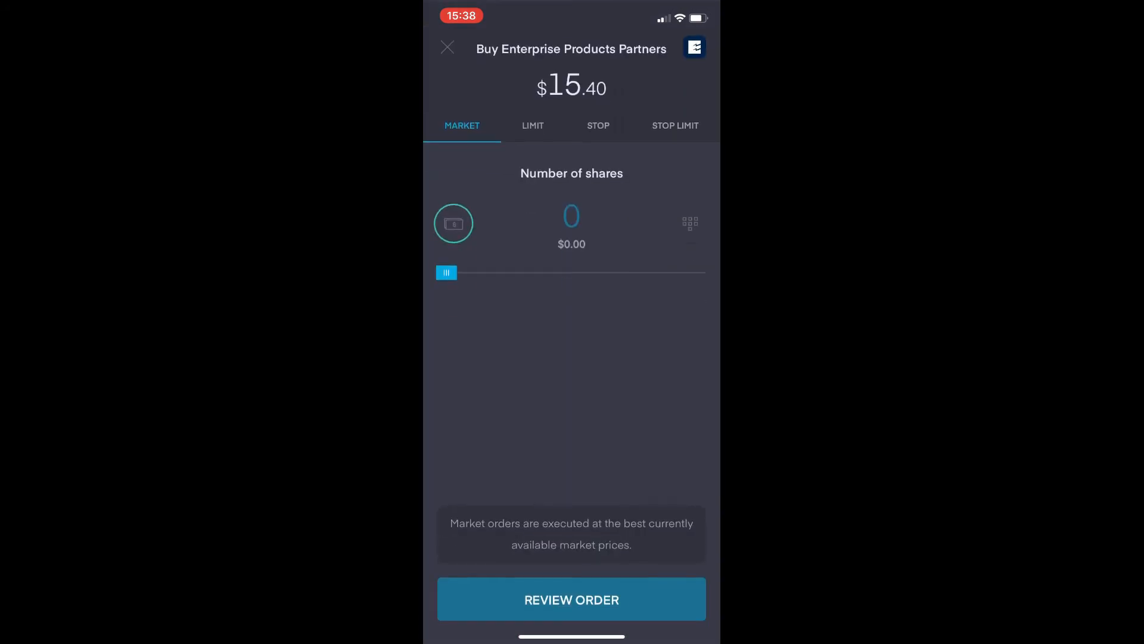
Slide the share count to 3, review and send the market buy order, then dismiss the executed notice.
left_click_drag(446, 272, 480, 271)
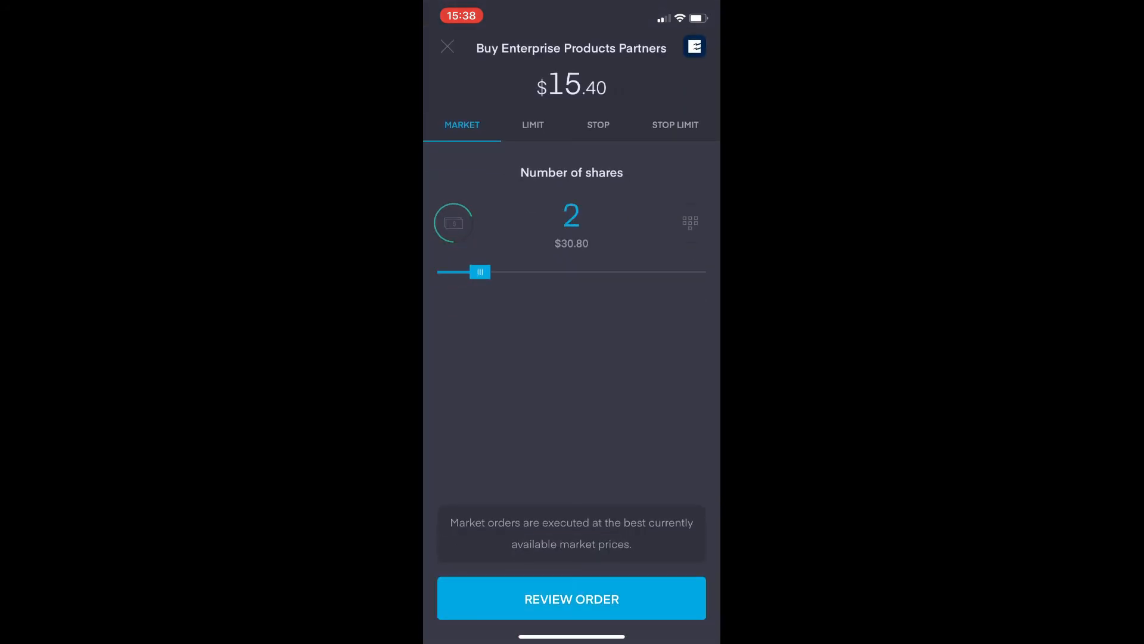
left_click_drag(481, 272, 496, 272)
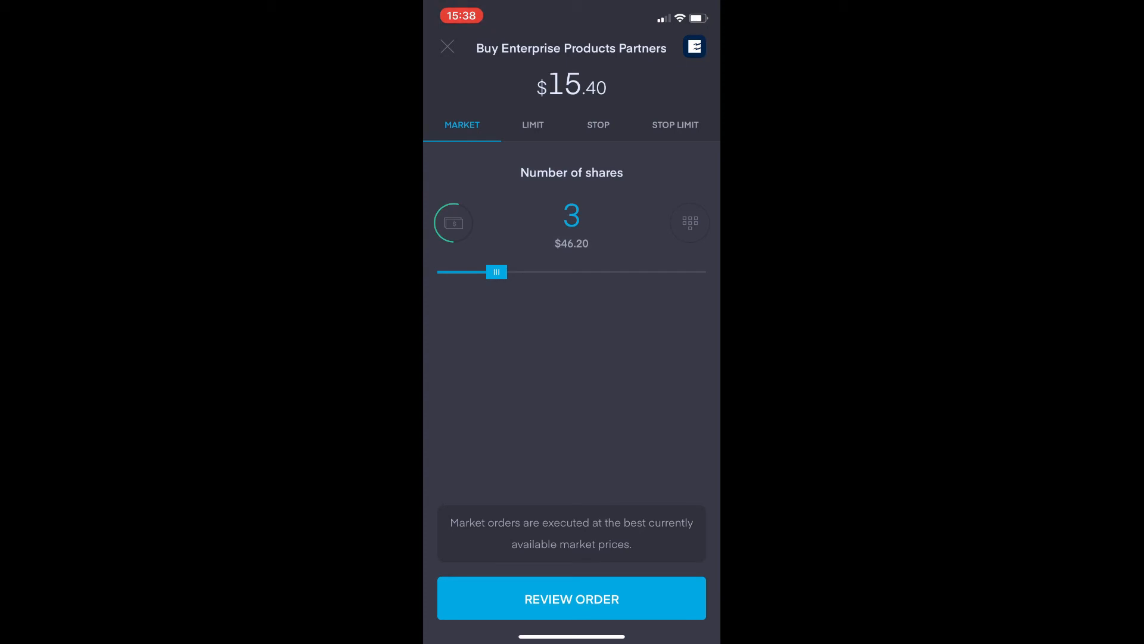
left_click(571, 598)
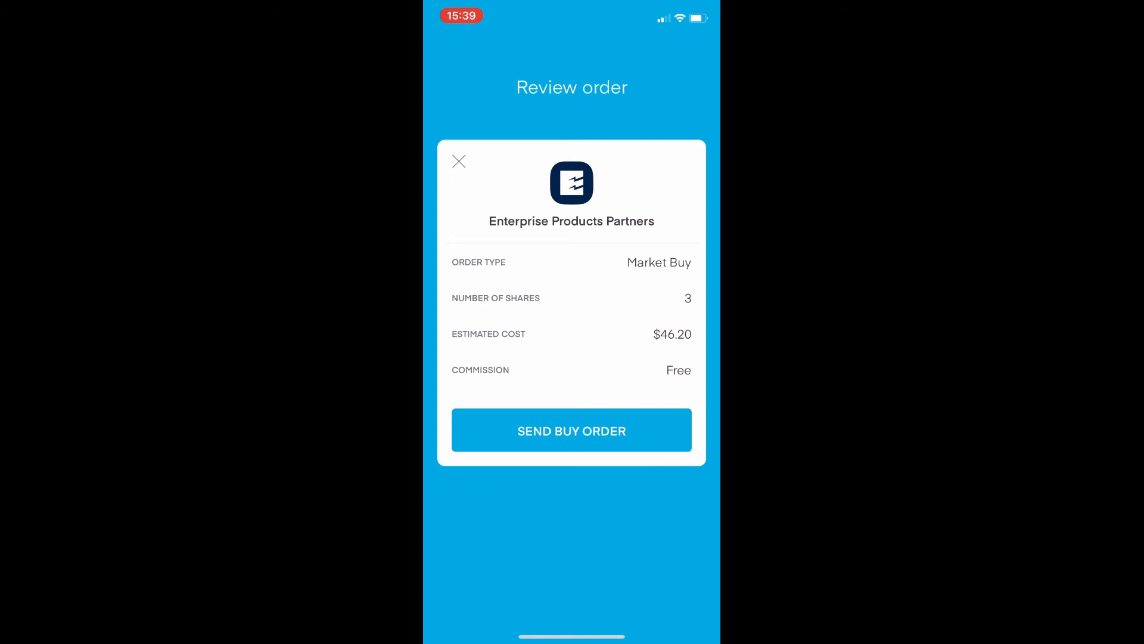
left_click(571, 430)
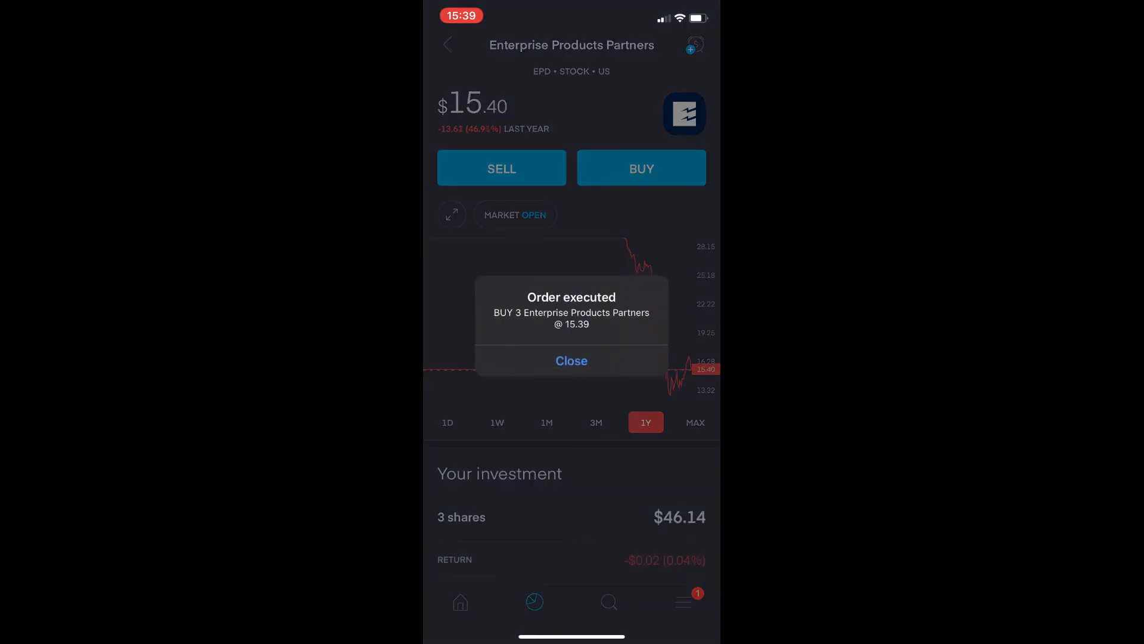
left_click(571, 360)
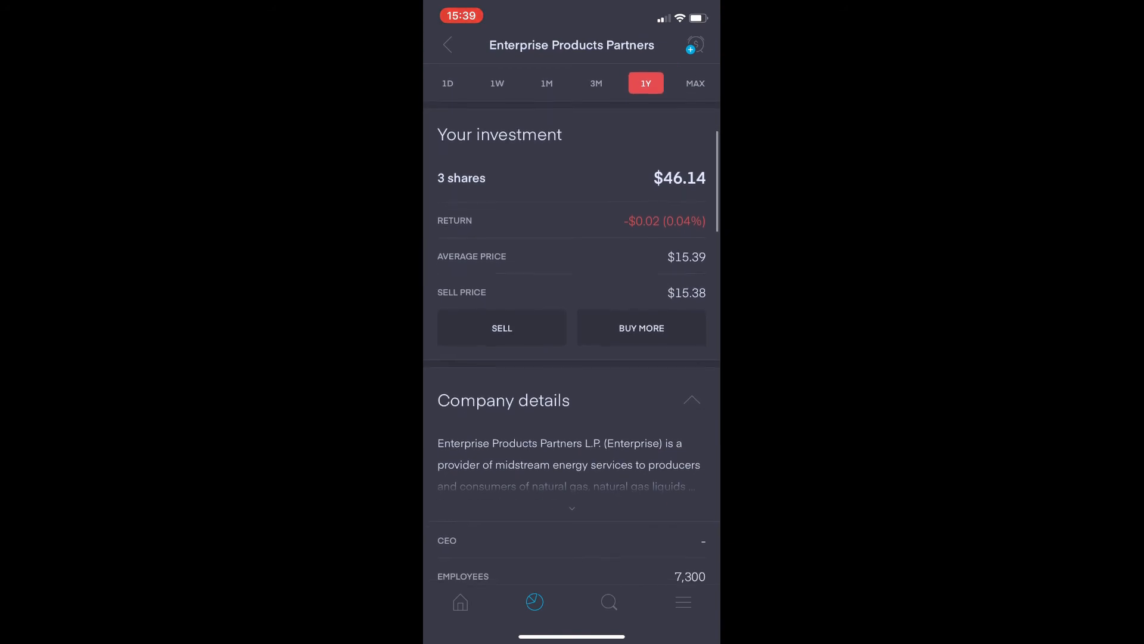
Scroll past key ratios and financials to the detailed 2019 cash flow statement with $6.52B operating cash flow.
scroll("down", 3)
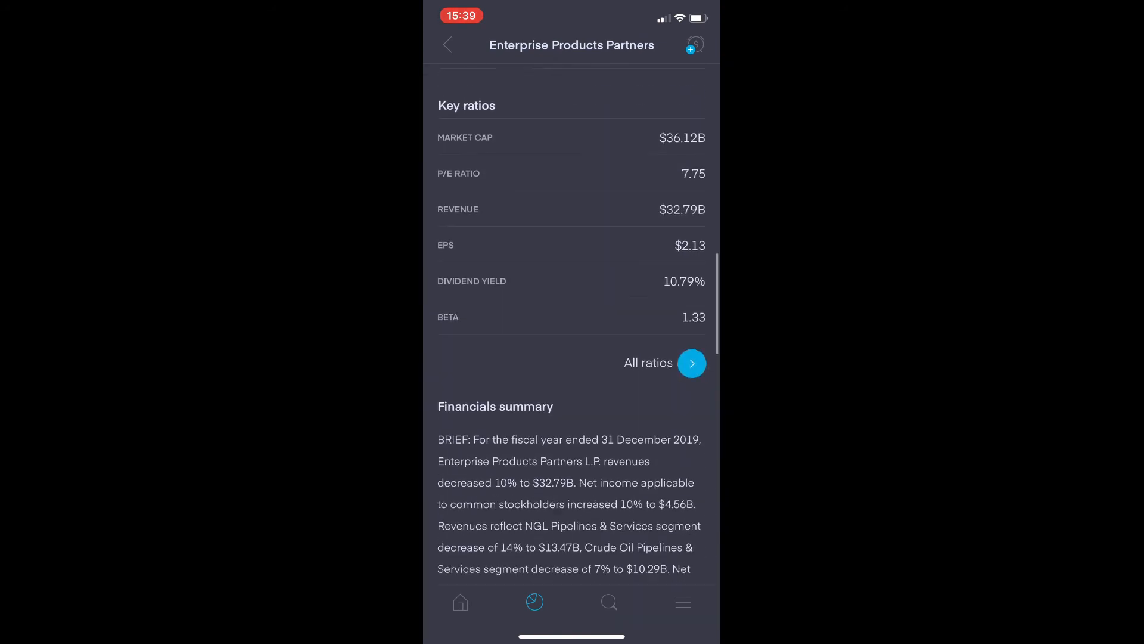
scroll("down", 3)
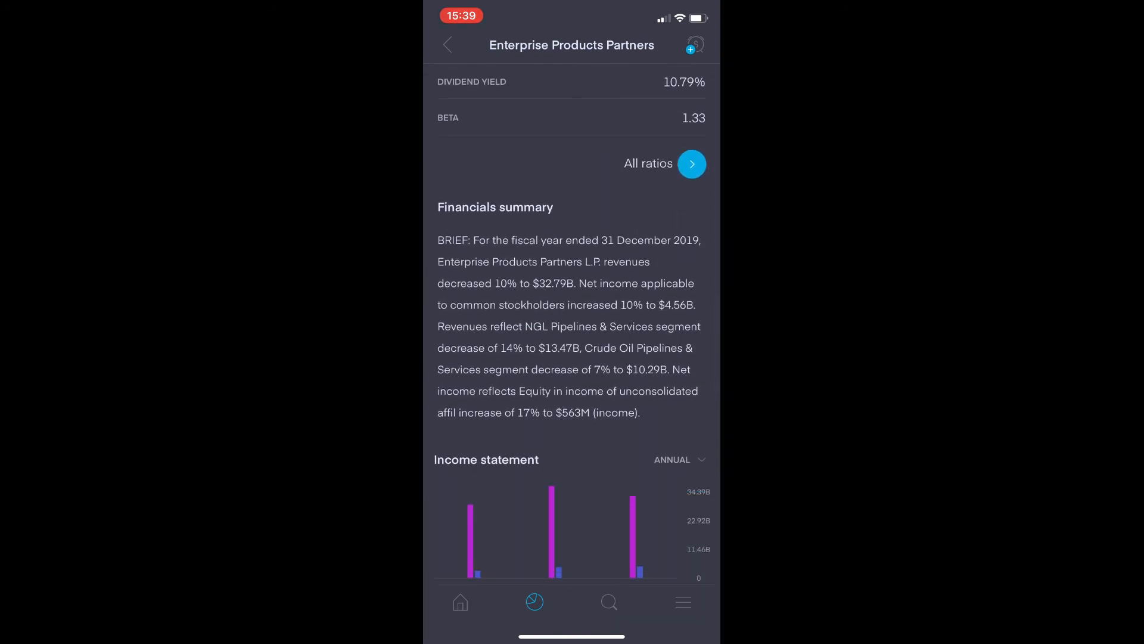
scroll("down", 3)
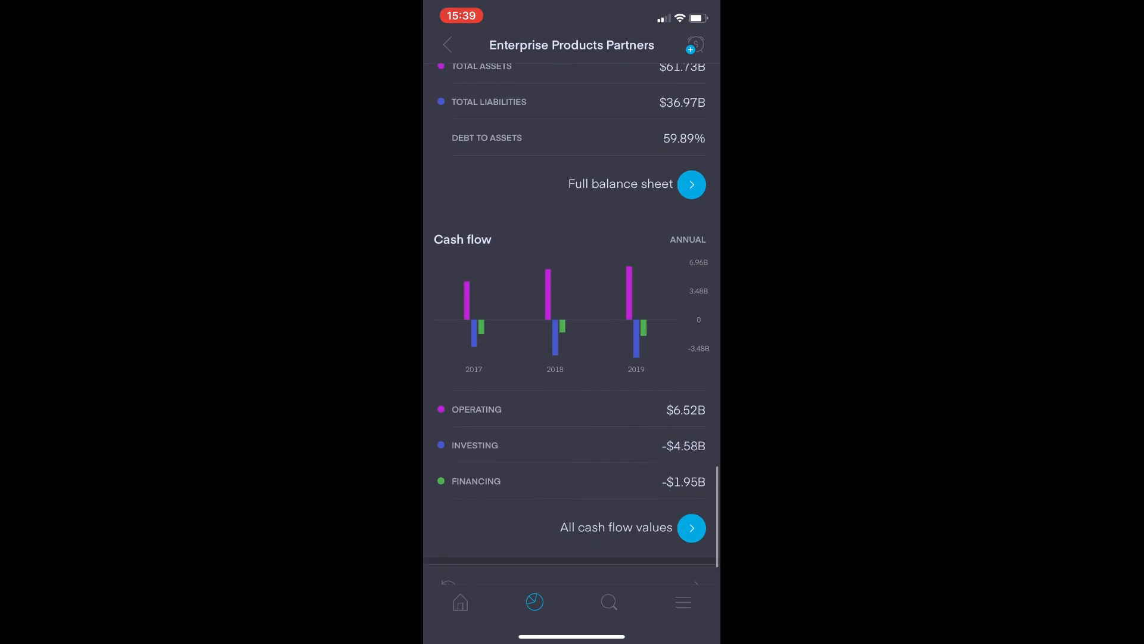
scroll("down", 3)
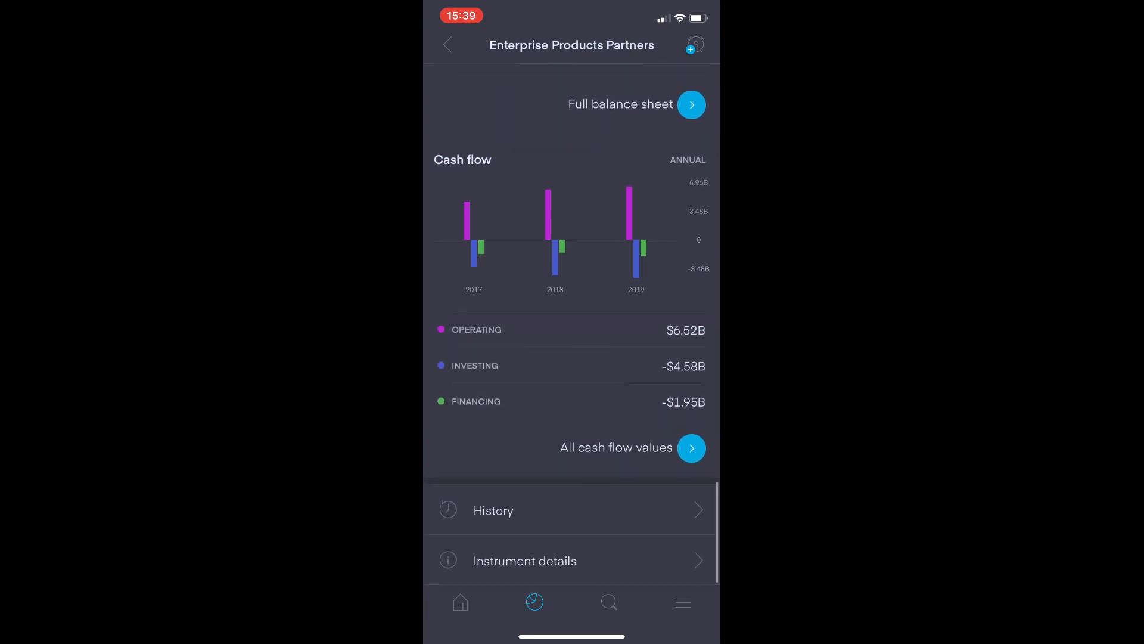
left_click(690, 447)
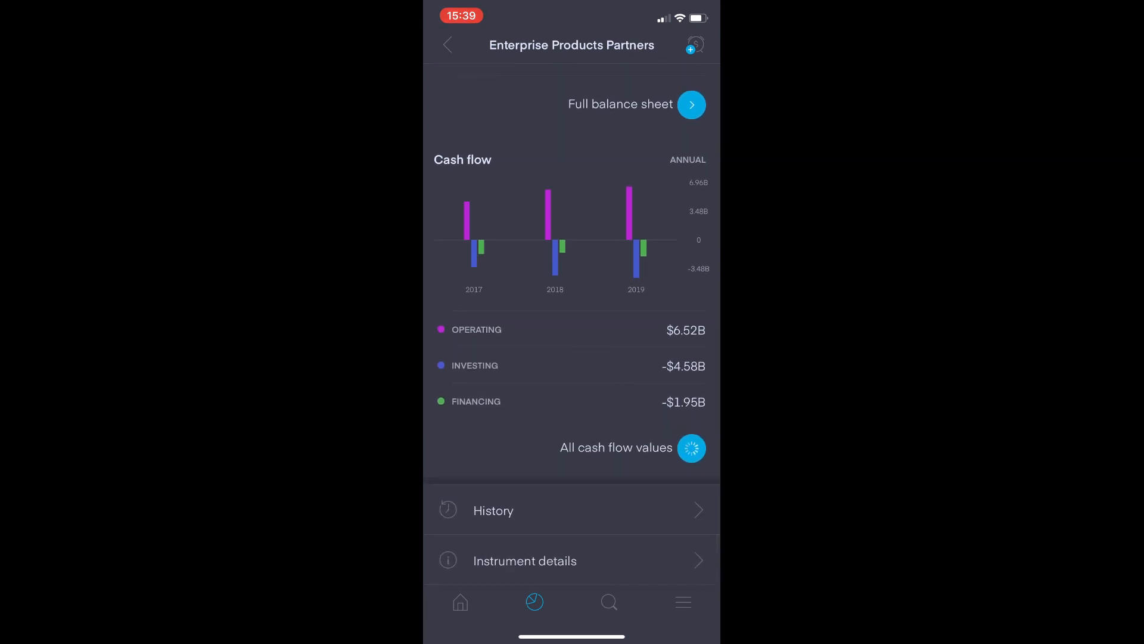
left_click(615, 447)
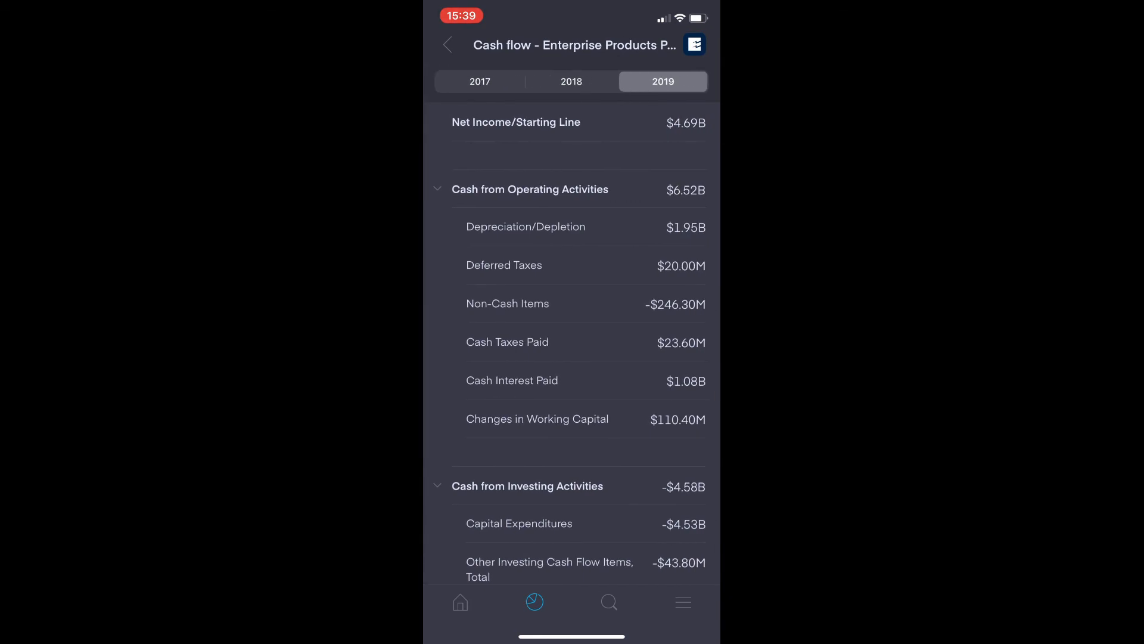
scroll("down", 3)
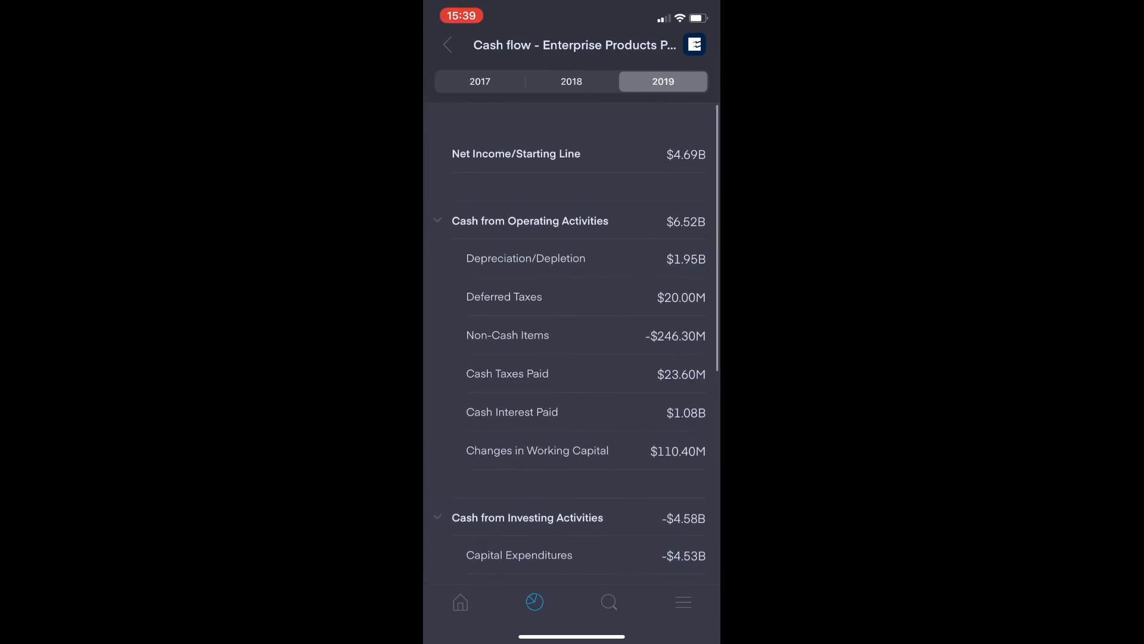